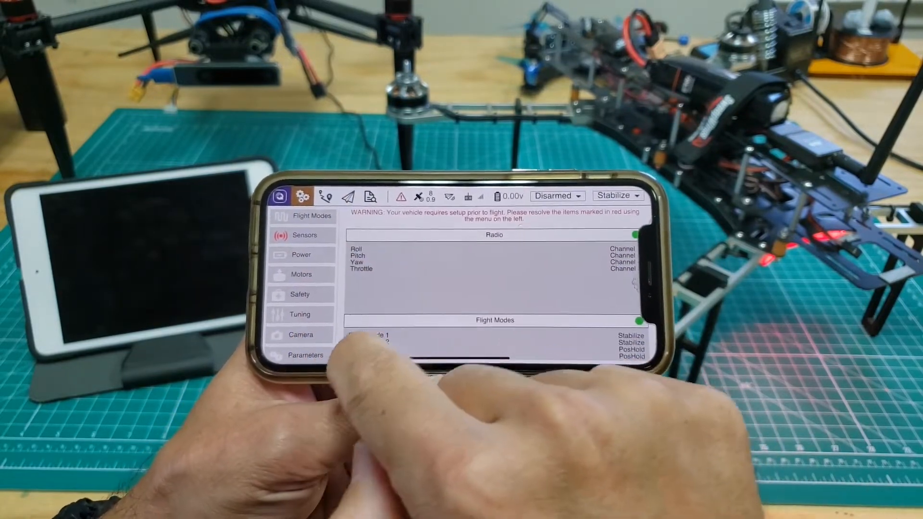
Write Raspberry Pi OS (32-bit) to the Apple SDXC Reader card, confirming erase and password
{"action": "left_click", "coordinate": [305, 355]}
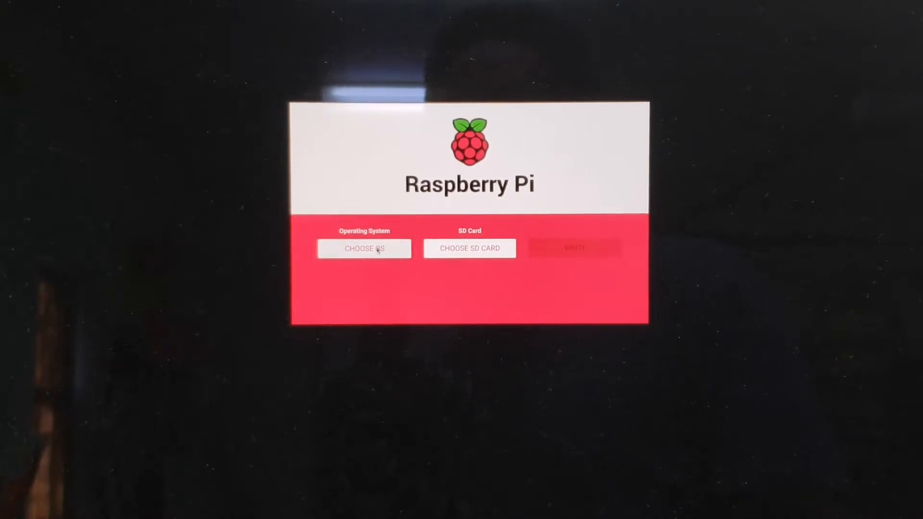
{"action": "left_click", "coordinate": [364, 249]}
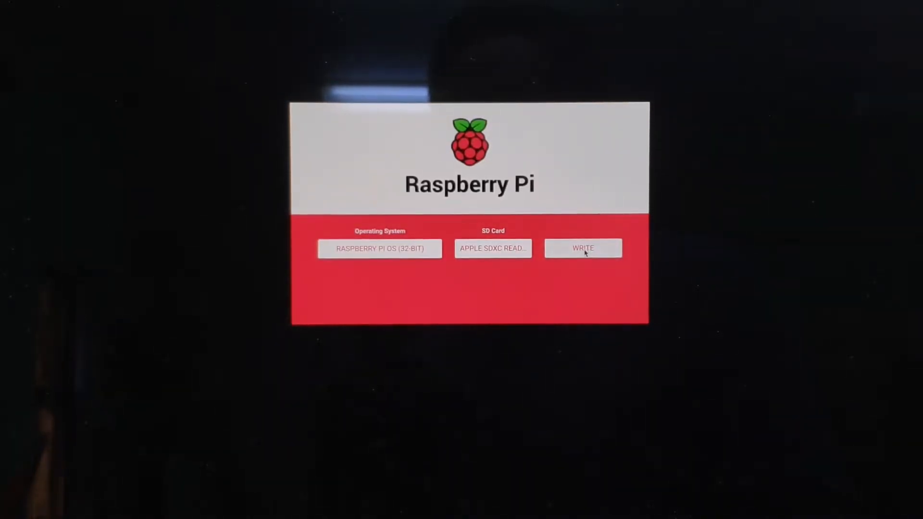
{"action": "left_click", "coordinate": [583, 248]}
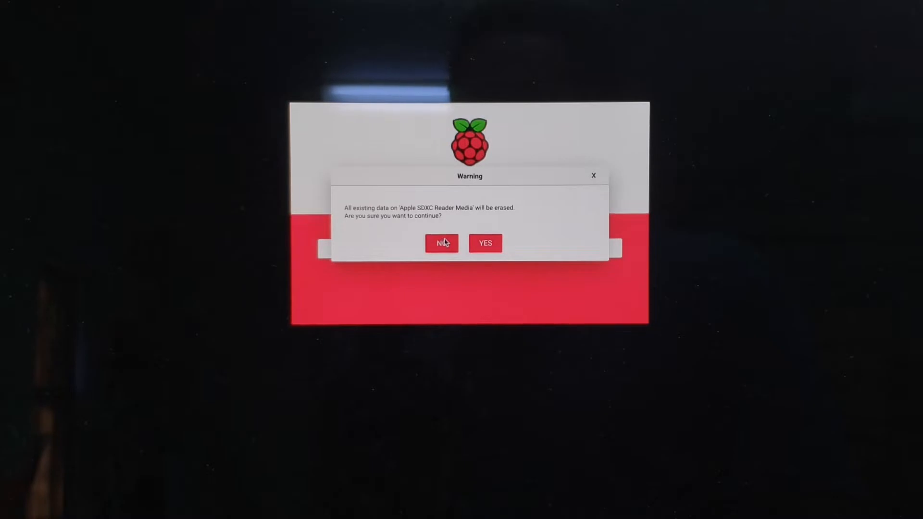
{"action": "left_click", "coordinate": [486, 244]}
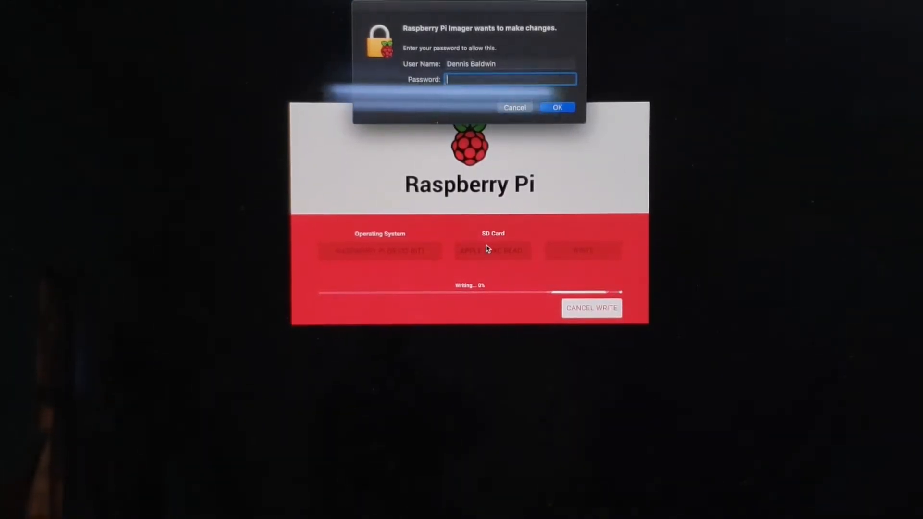
{"action": "left_click", "coordinate": [557, 107]}
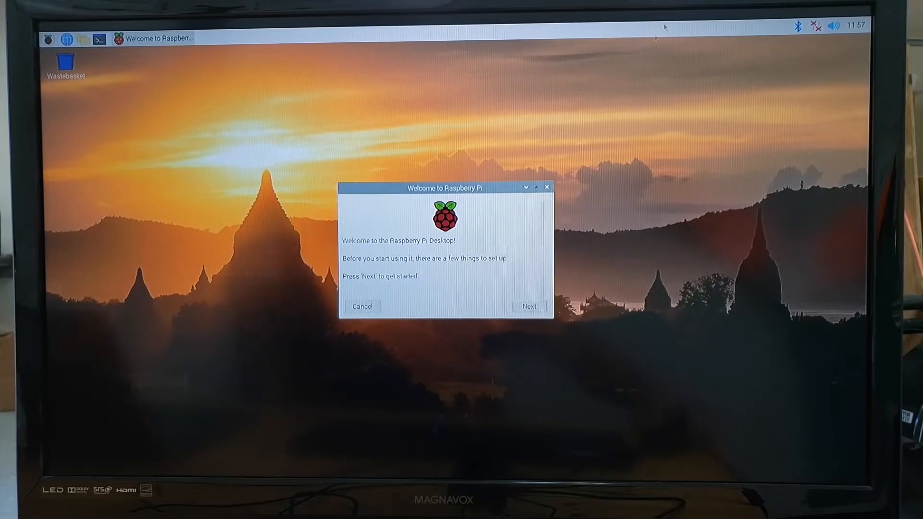
Set United States location, skip the password and screen steps, and join djez-ftw Wi-Fi
{"action": "left_click", "coordinate": [529, 307]}
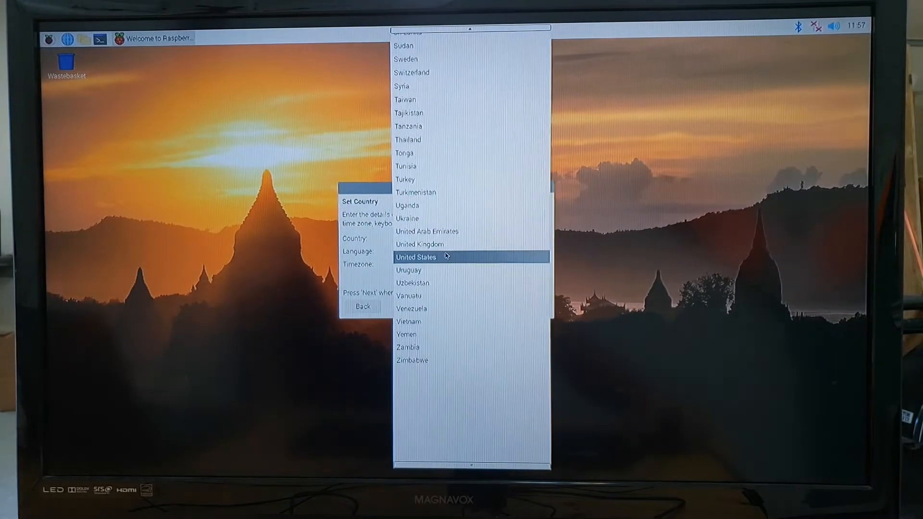
{"action": "left_click", "coordinate": [416, 257]}
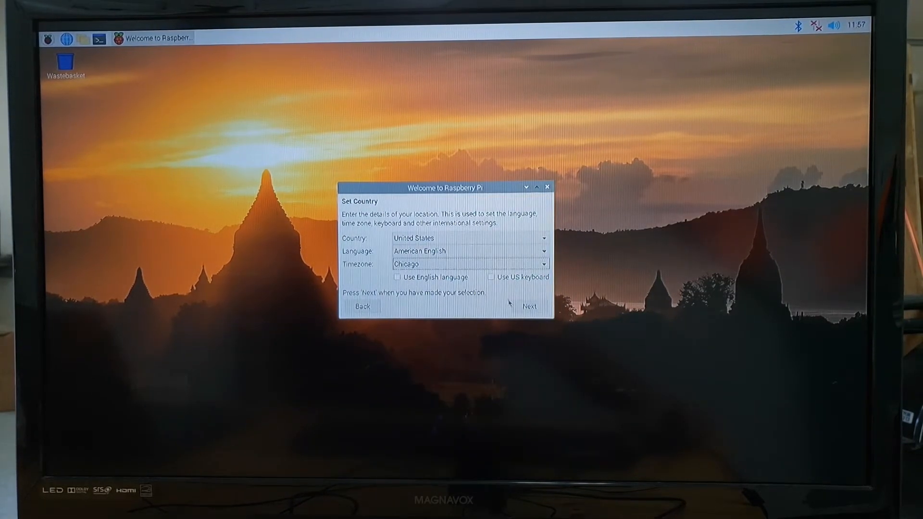
{"action": "left_click", "coordinate": [530, 306]}
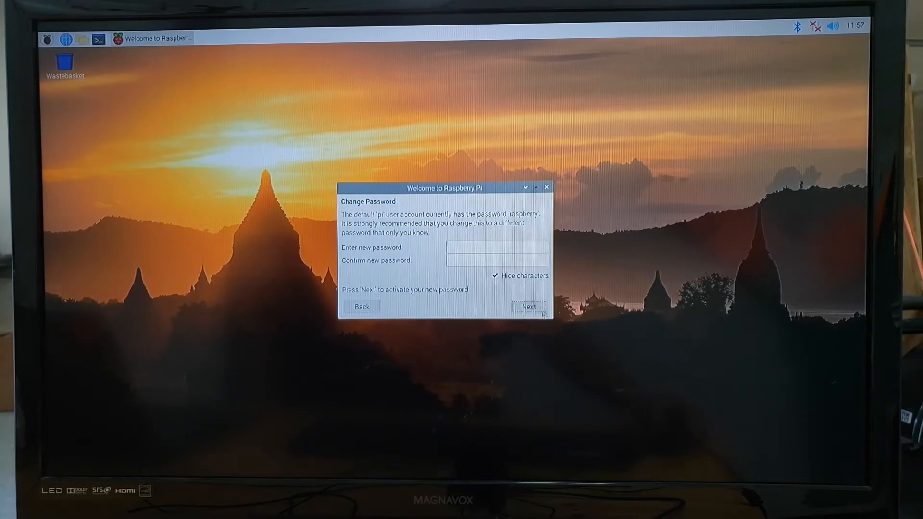
{"action": "left_click", "coordinate": [529, 306]}
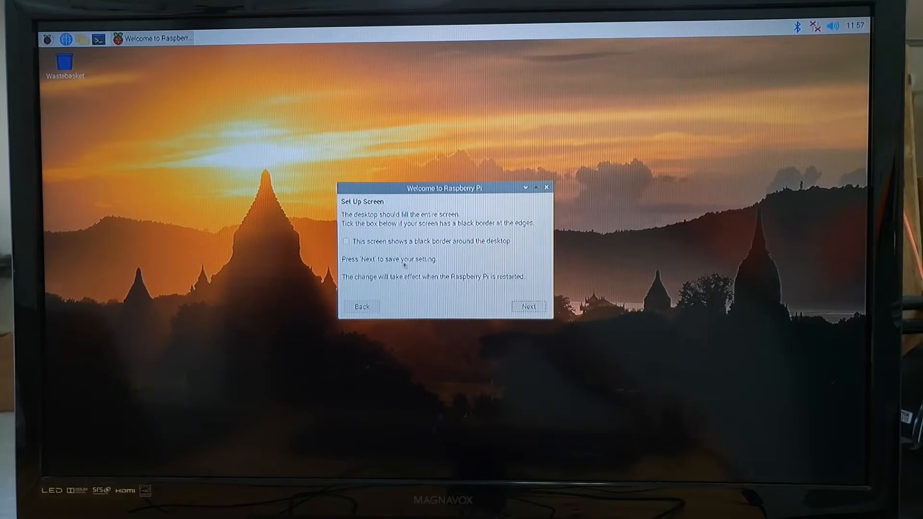
{"action": "left_click", "coordinate": [529, 306]}
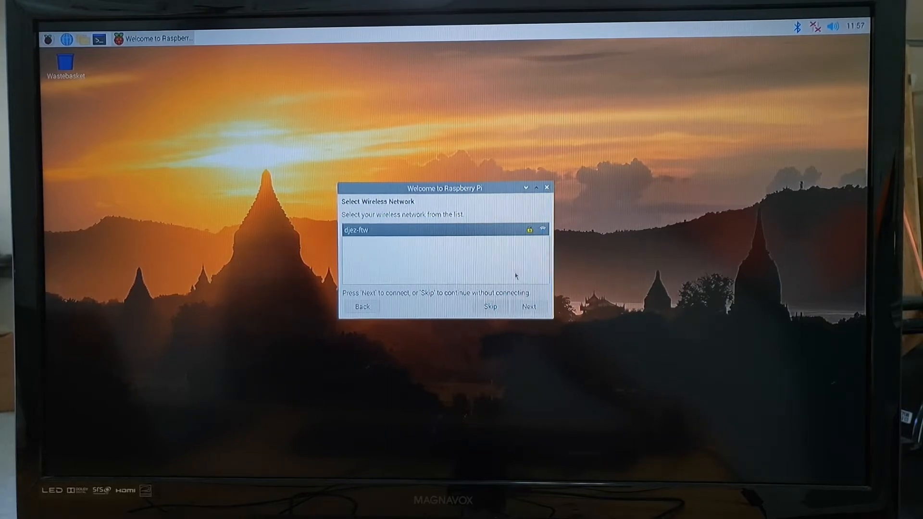
{"action": "left_click", "coordinate": [529, 306]}
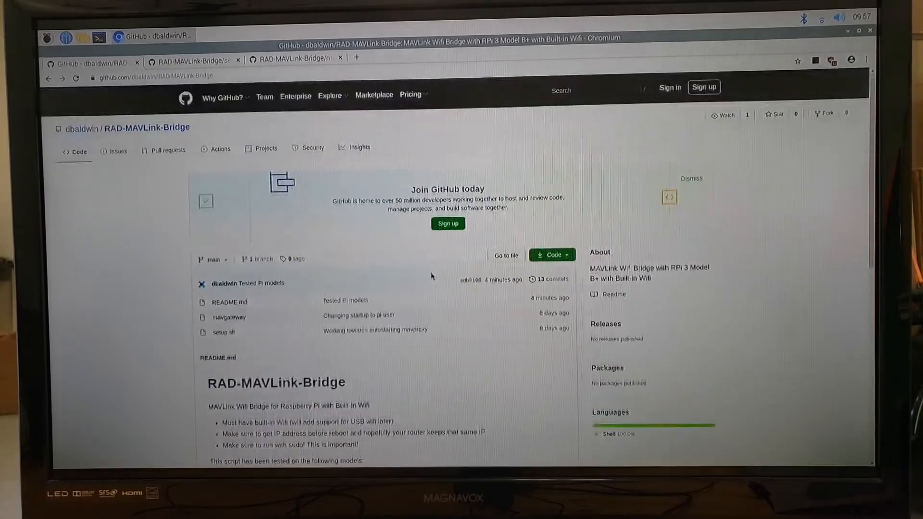
Read through the RAD-MAVLink-Bridge README install steps, then open setup.sh
{"action": "scroll", "scroll_direction": "down", "scroll_amount": 3}
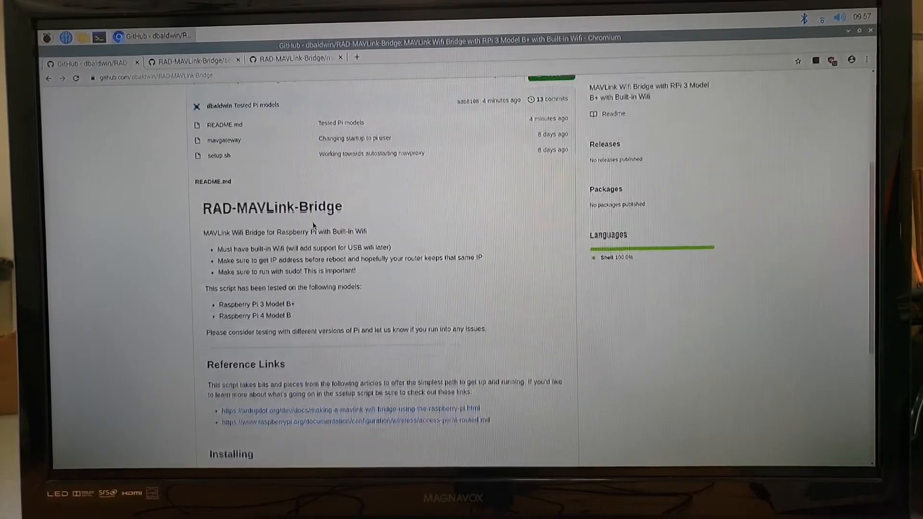
{"action": "scroll", "scroll_direction": "up", "scroll_amount": 3}
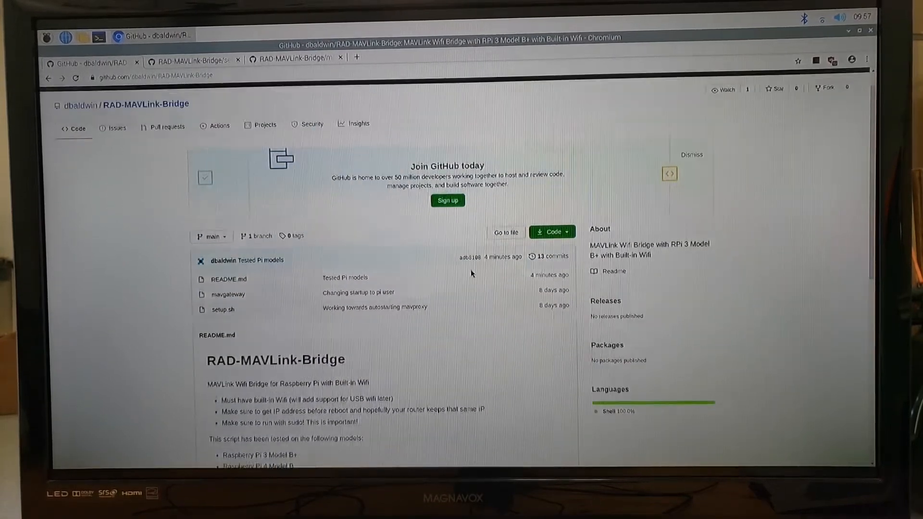
{"action": "scroll", "scroll_direction": "down", "scroll_amount": 3}
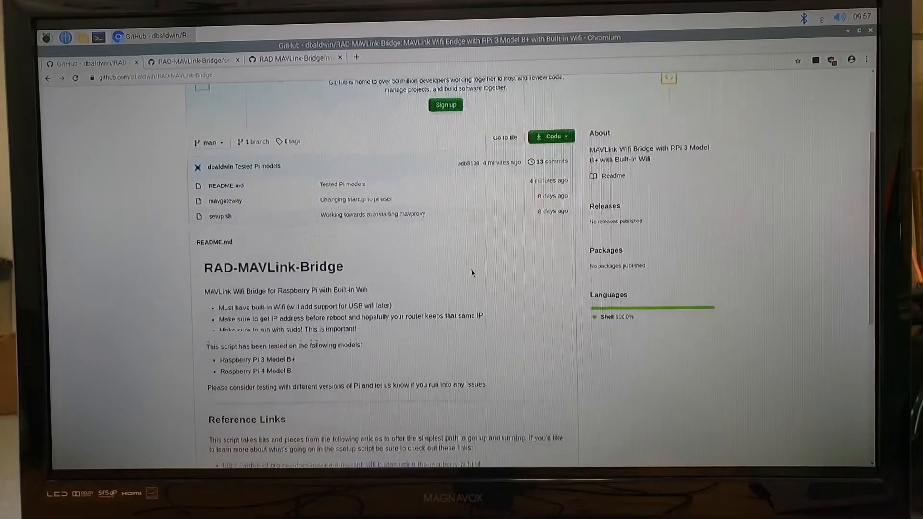
{"action": "scroll", "scroll_direction": "down", "scroll_amount": 3}
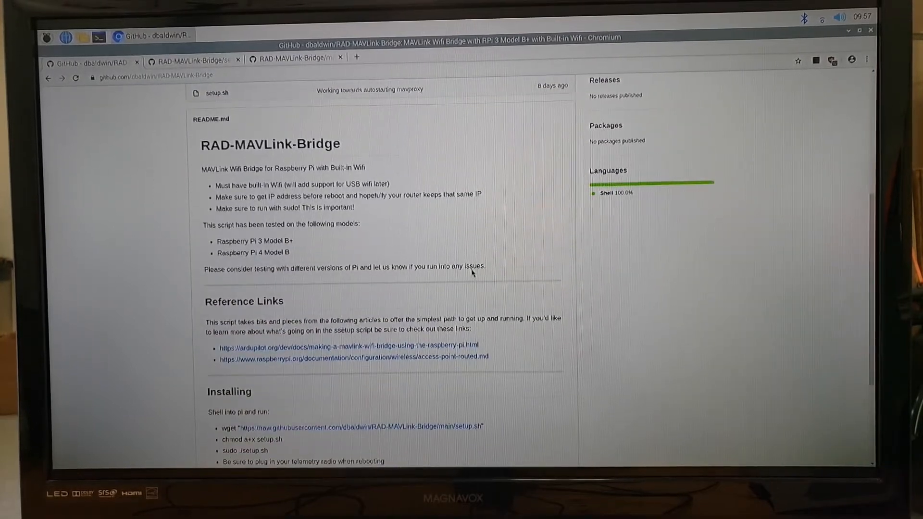
{"action": "scroll", "scroll_direction": "down", "scroll_amount": 3}
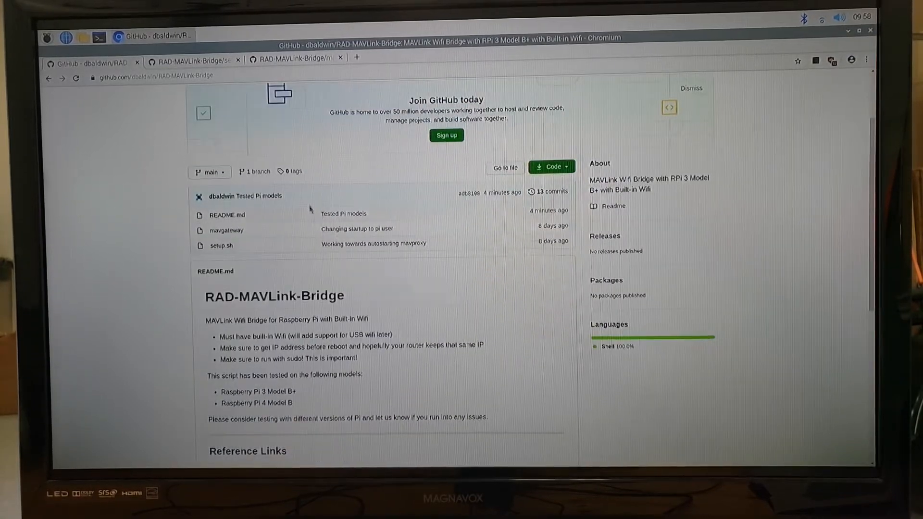
{"action": "left_click", "coordinate": [188, 61]}
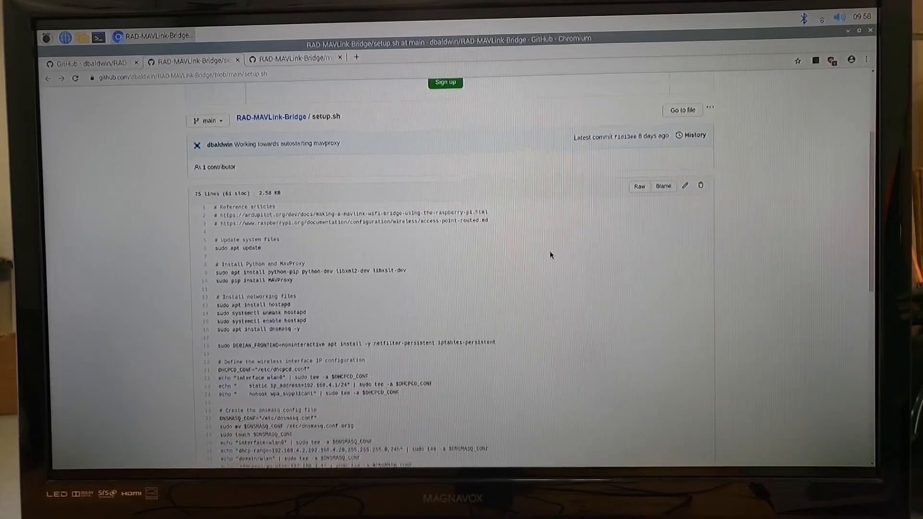
Scroll through setup.sh and highlight the static IP address setting
{"action": "scroll", "scroll_direction": "down", "scroll_amount": 3}
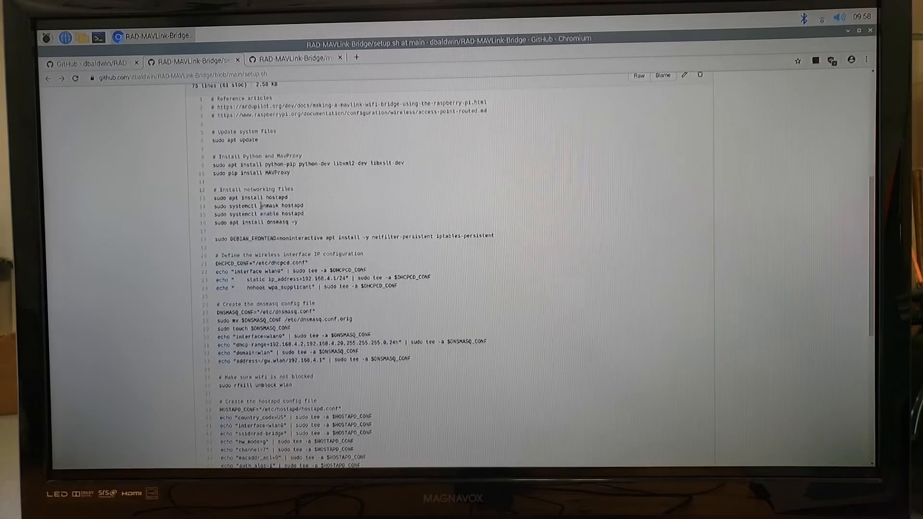
{"action": "scroll", "scroll_direction": "down", "scroll_amount": 3}
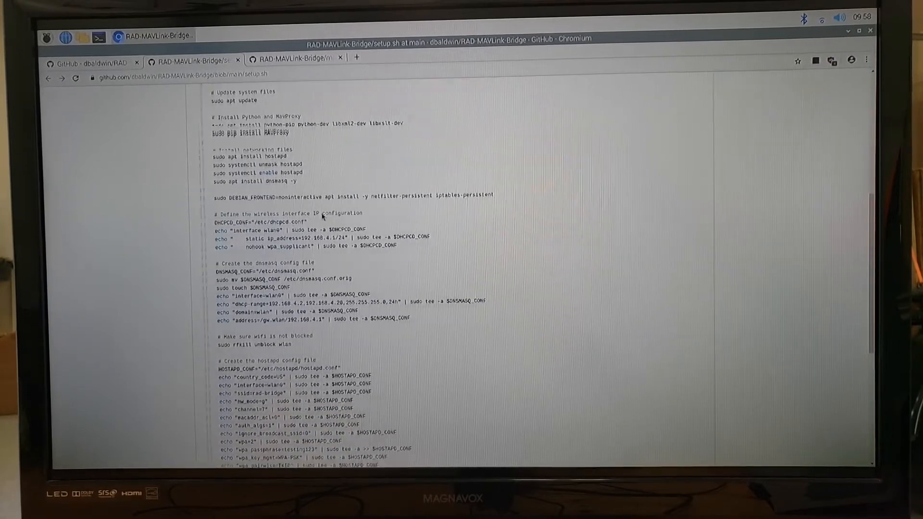
{"action": "scroll", "scroll_direction": "down", "scroll_amount": 3}
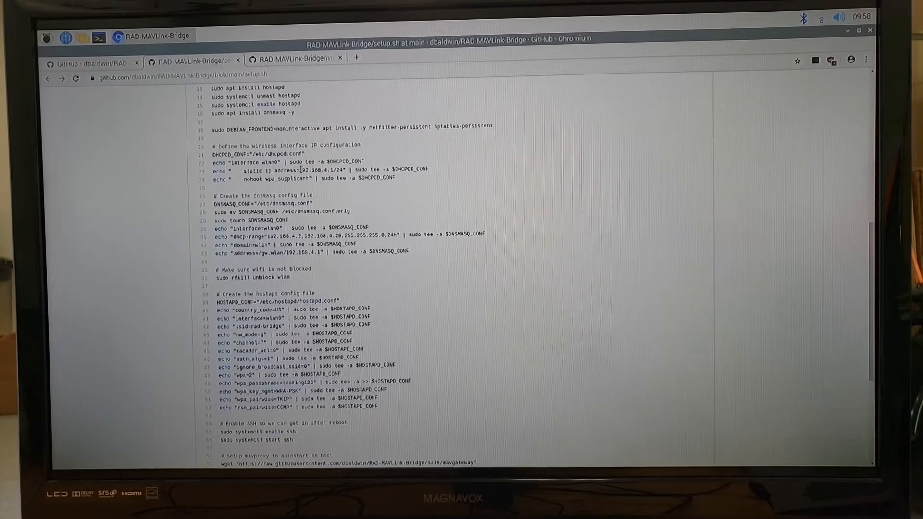
{"action": "double_click", "coordinate": [311, 169]}
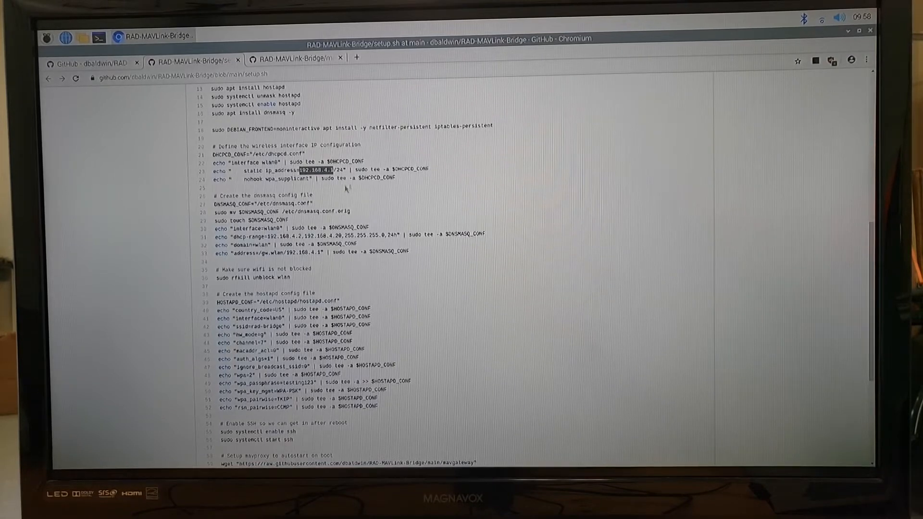
{"action": "mouse_move", "coordinate": [488, 246]}
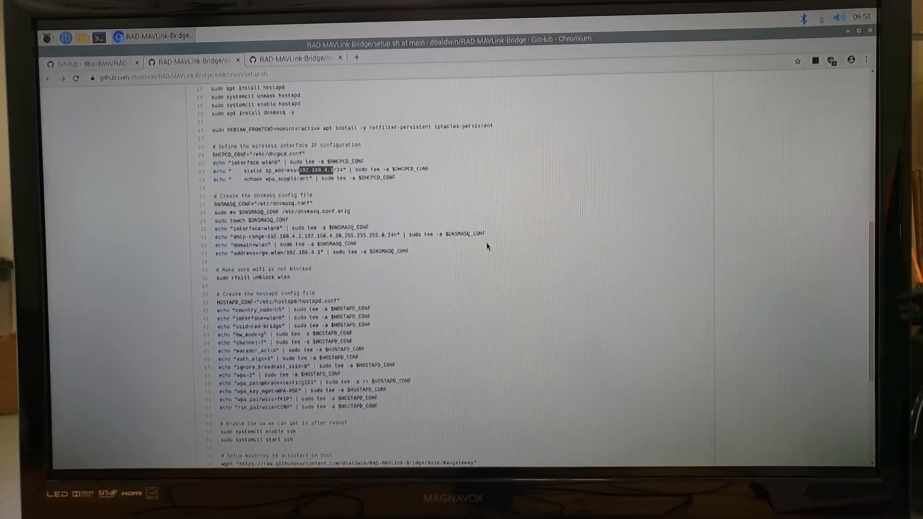
{"action": "scroll", "scroll_direction": "down", "scroll_amount": 3}
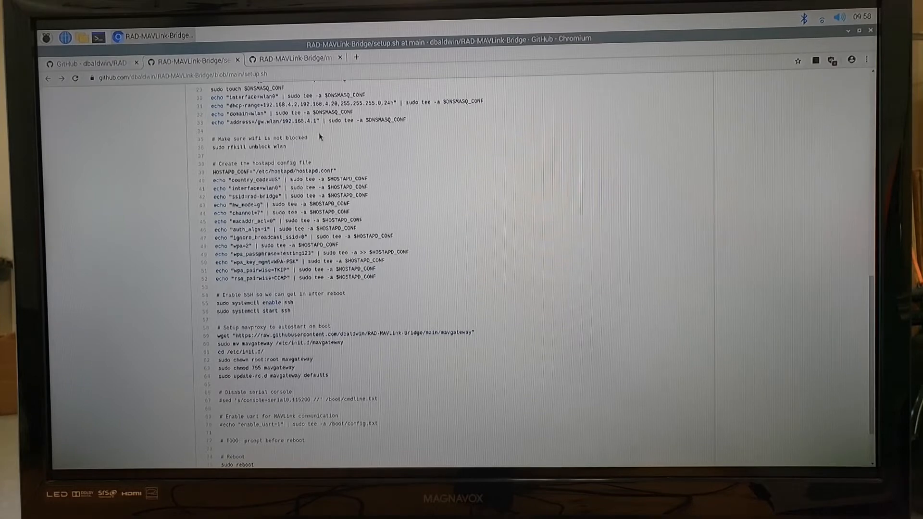
{"action": "scroll", "scroll_direction": "down", "scroll_amount": 3}
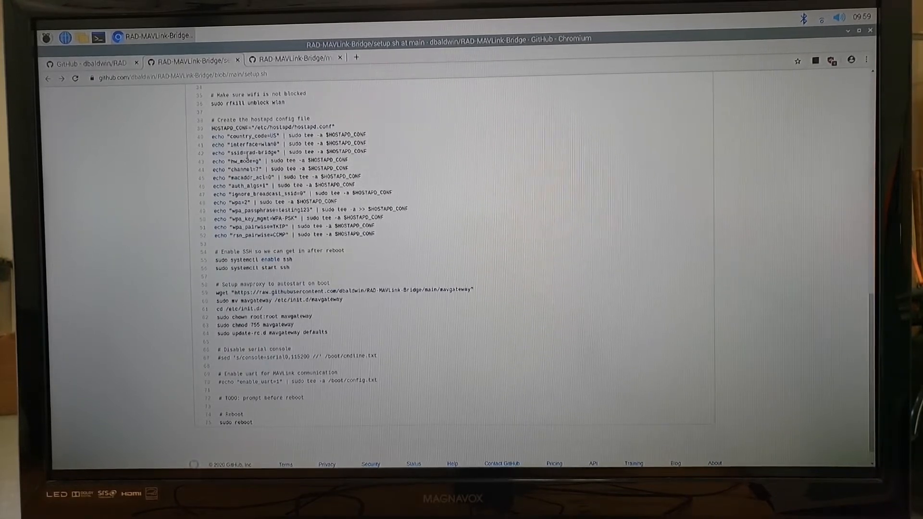
{"action": "double_click", "coordinate": [257, 152]}
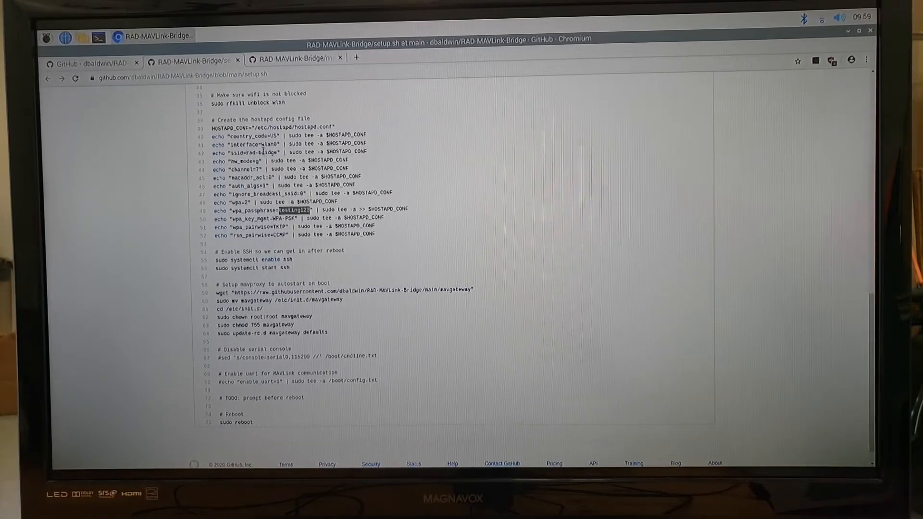
{"action": "scroll", "scroll_direction": "down", "scroll_amount": 3}
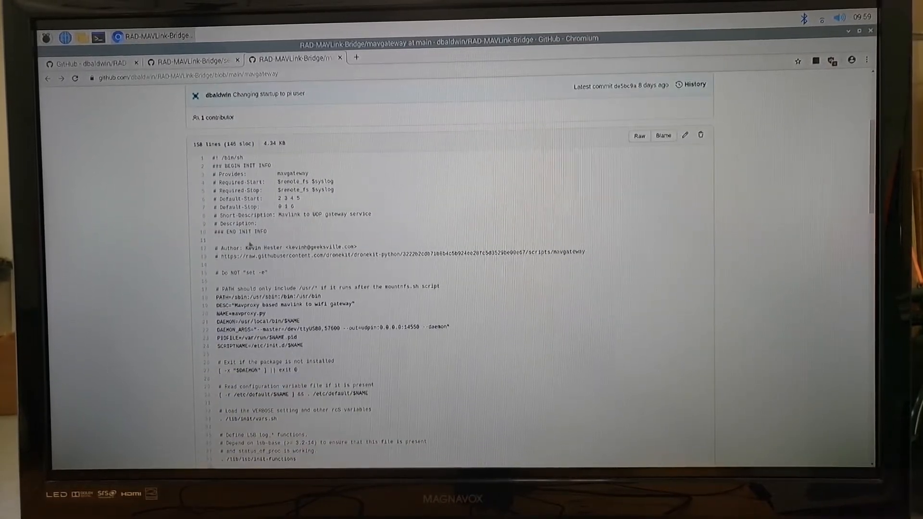
Review the mavgateway script's DAEMON_ARGS, including --out=udpin:0.0.0.0:14550
{"action": "scroll", "scroll_direction": "down", "scroll_amount": 3}
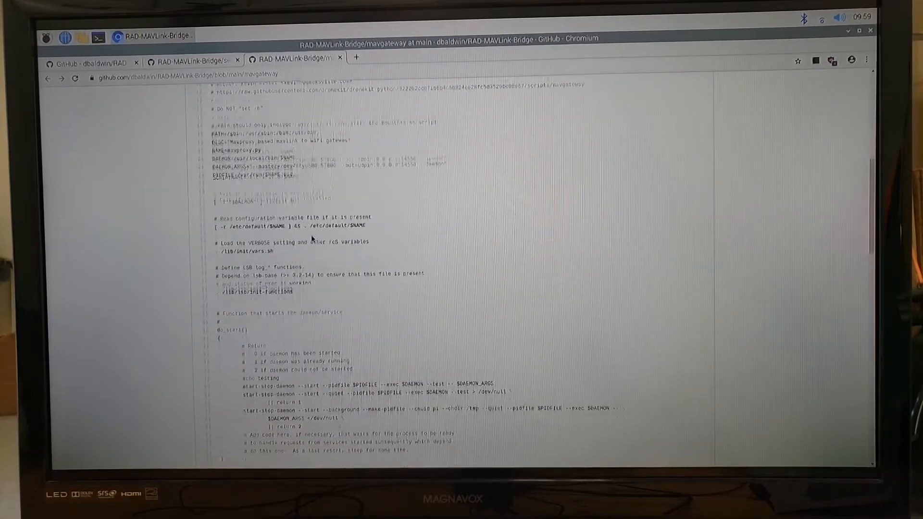
{"action": "scroll", "scroll_direction": "down", "scroll_amount": 3}
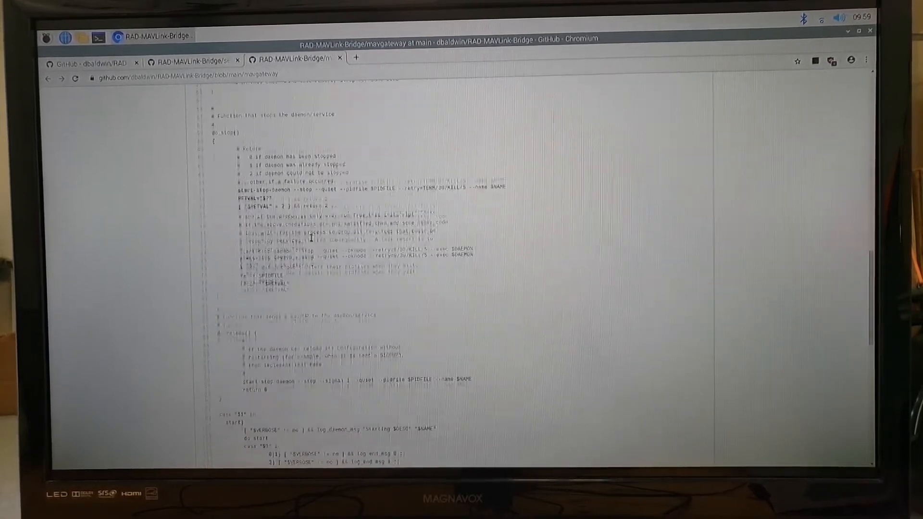
{"action": "scroll", "scroll_direction": "down", "scroll_amount": 3}
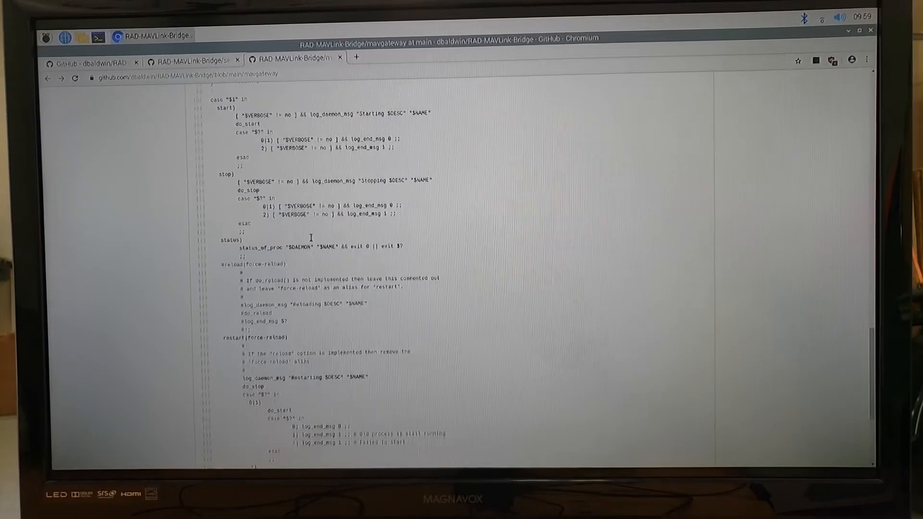
{"action": "scroll", "scroll_direction": "up", "scroll_amount": 3}
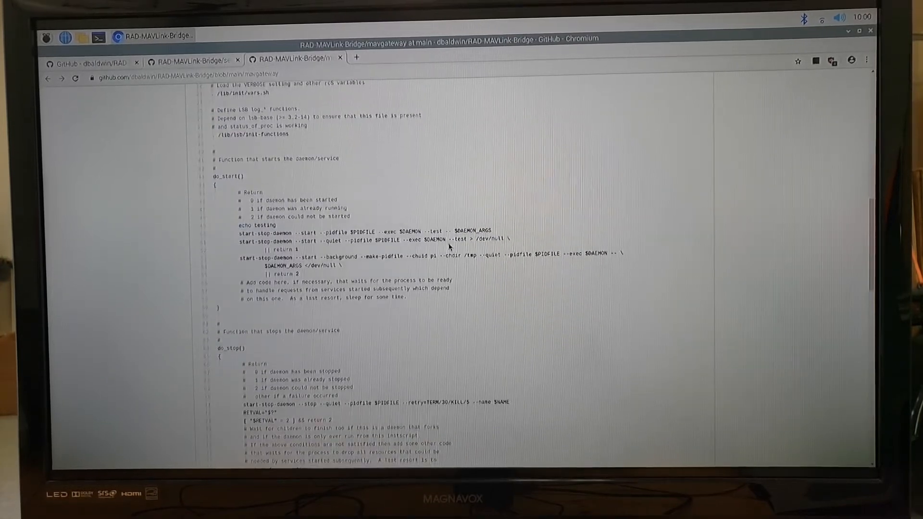
{"action": "scroll", "scroll_direction": "up", "scroll_amount": 3}
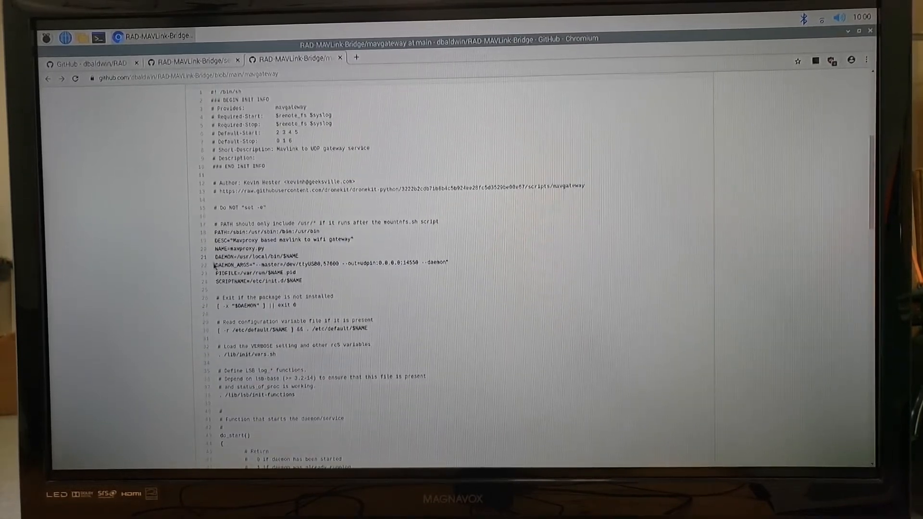
{"action": "scroll", "scroll_direction": "down", "scroll_amount": 3}
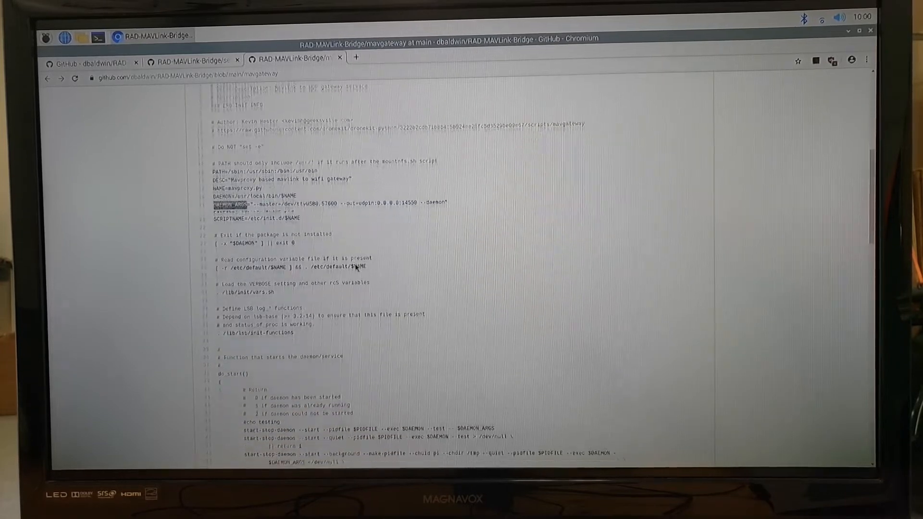
{"action": "scroll", "scroll_direction": "up", "scroll_amount": 3}
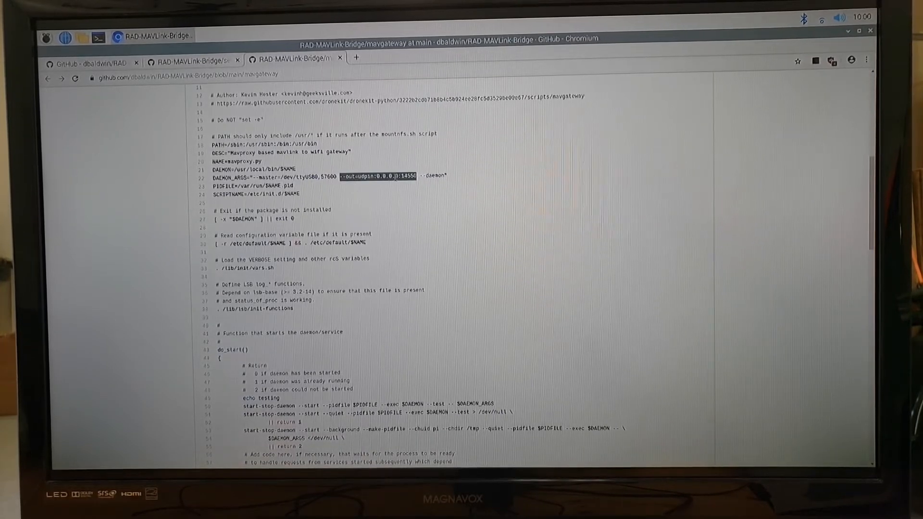
{"action": "scroll", "scroll_direction": "down", "scroll_amount": 3}
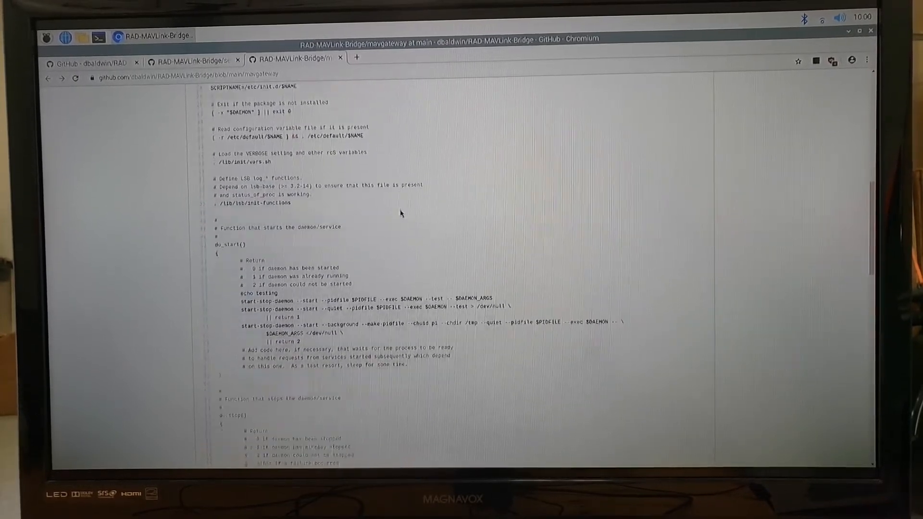
{"action": "scroll", "scroll_direction": "down", "scroll_amount": 3}
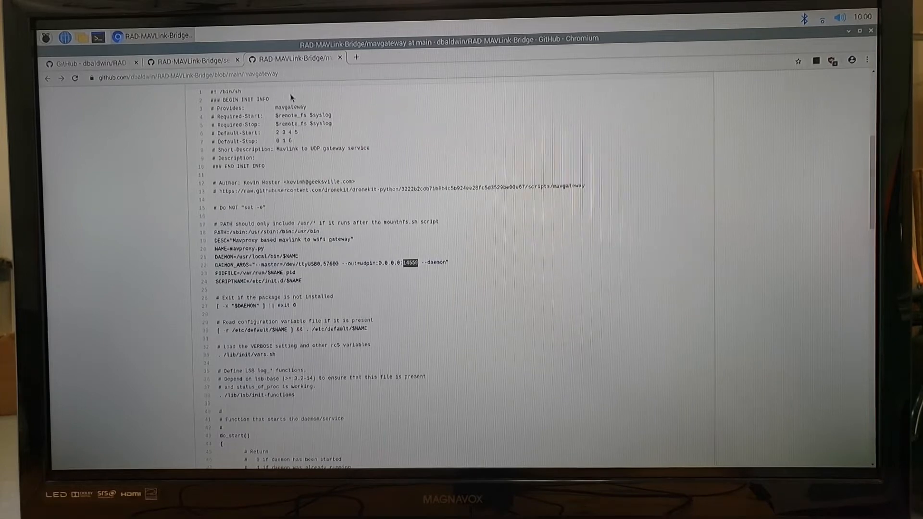
Follow the README in LXTerminal: wget setup.sh, chmod a+x, and run sudo ./setup.sh
{"action": "left_click", "coordinate": [91, 62]}
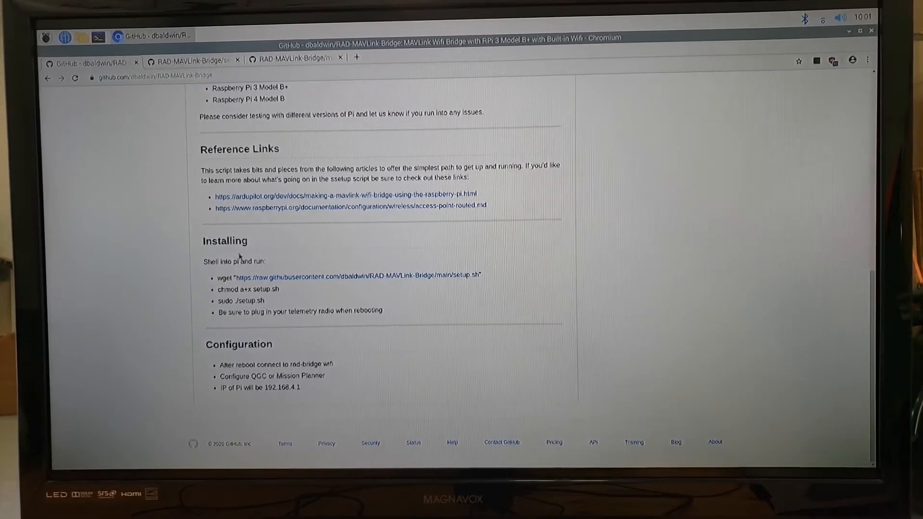
{"action": "mouse_move", "coordinate": [534, 259]}
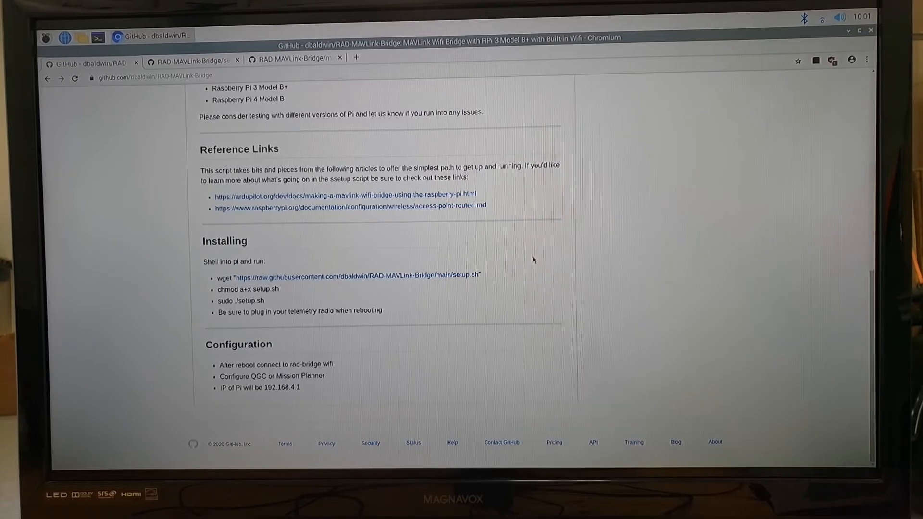
{"action": "double_click", "coordinate": [247, 290]}
{"action": "type", "text": "sudo"}
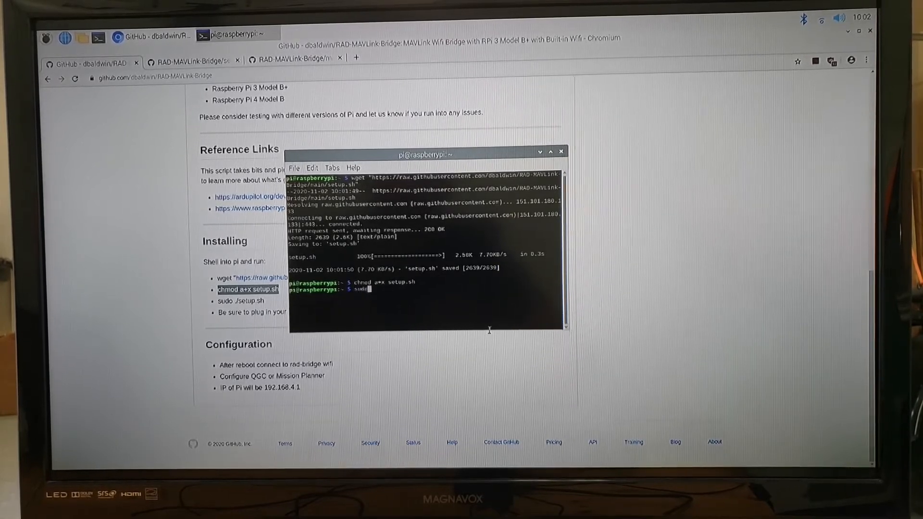
{"action": "type", "text": "./setup.sh"}
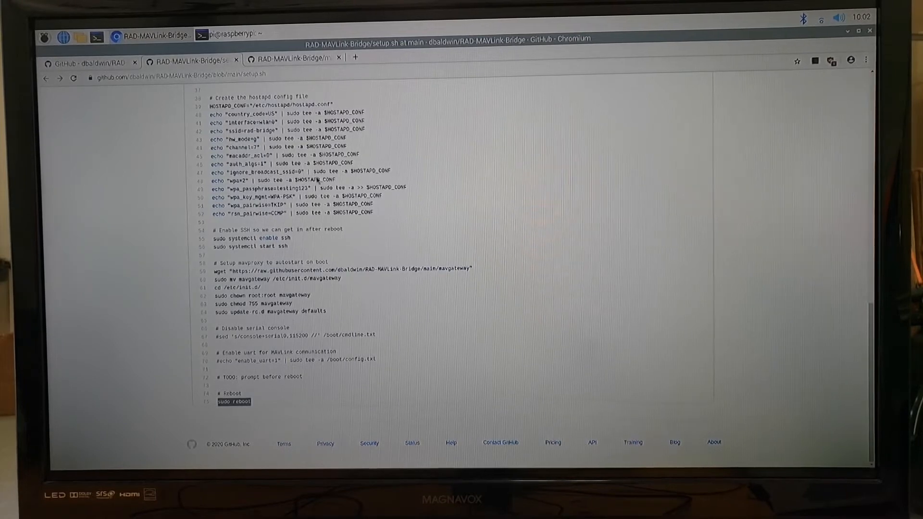
Scroll through setup.sh to the reboot line while MAVProxy packages install
{"action": "scroll", "scroll_direction": "up", "scroll_amount": 3}
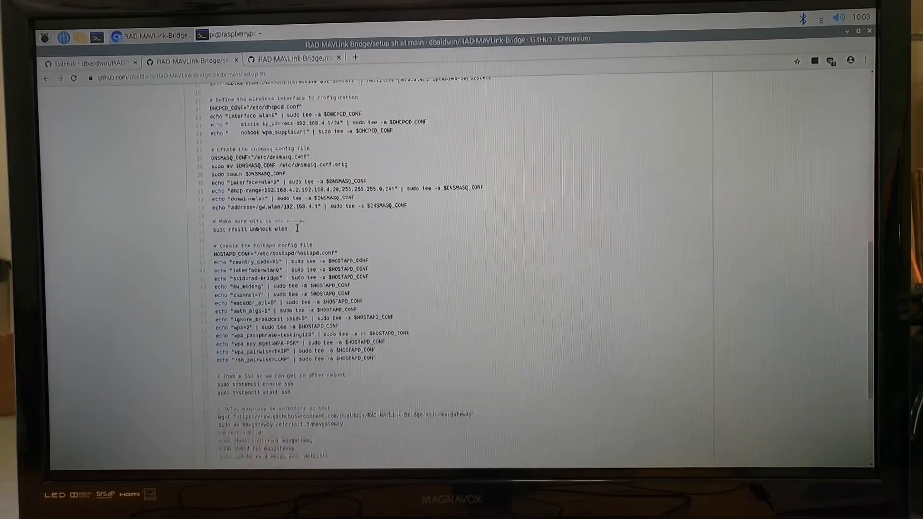
{"action": "scroll", "scroll_direction": "down", "scroll_amount": 3}
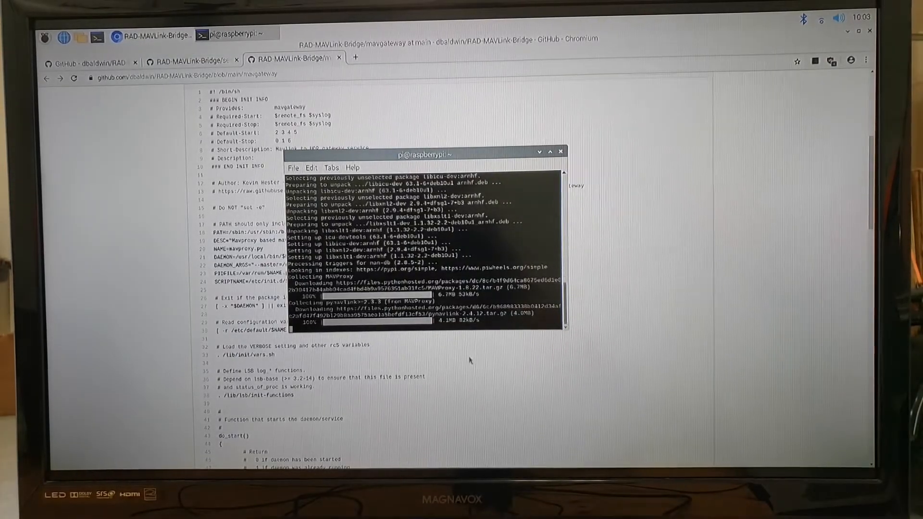
{"action": "mouse_move", "coordinate": [581, 459]}
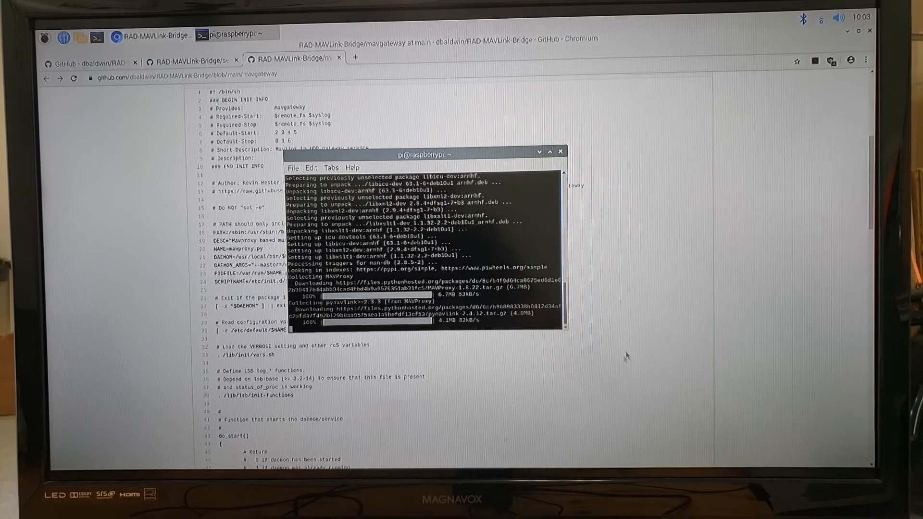
{"action": "mouse_move", "coordinate": [605, 364]}
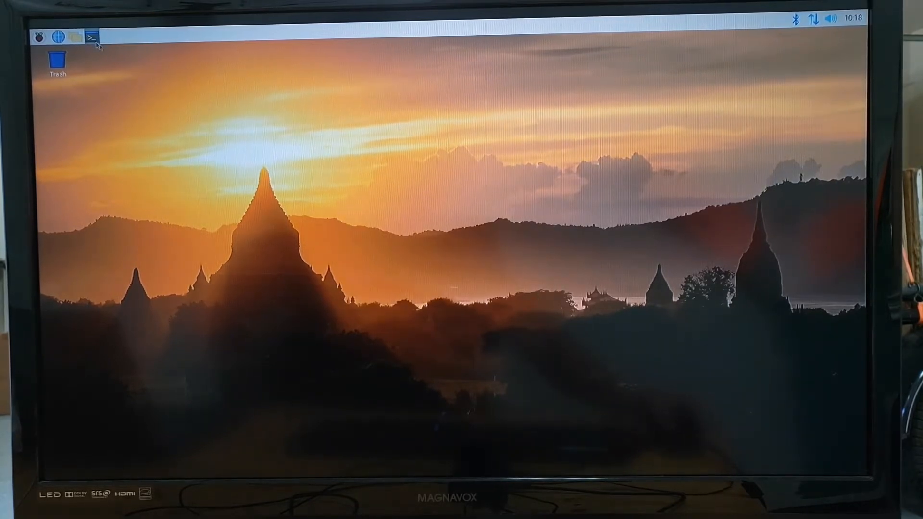
Confirm mavgateway is active via systemctl status, close the terminal, and open Shutdown options
{"action": "left_click", "coordinate": [91, 36]}
{"action": "type", "text": "systemctl status mavgateway"}
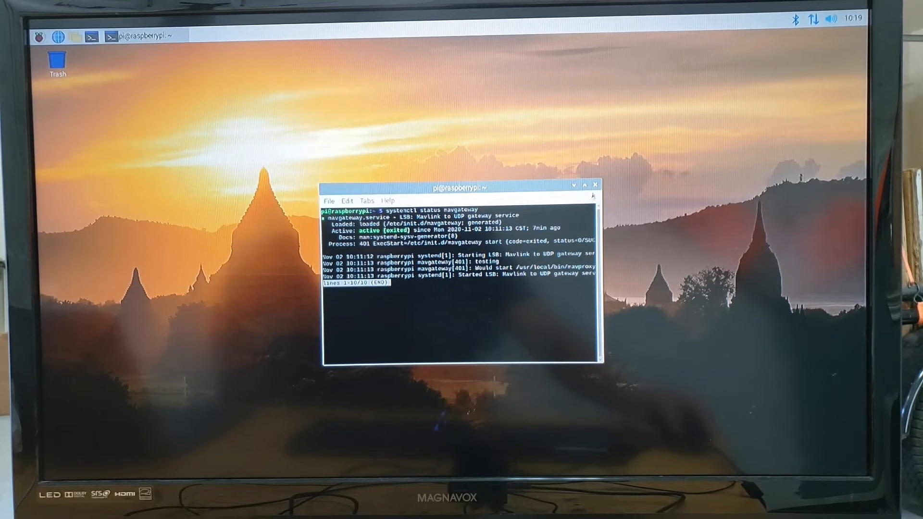
{"action": "left_click", "coordinate": [596, 185]}
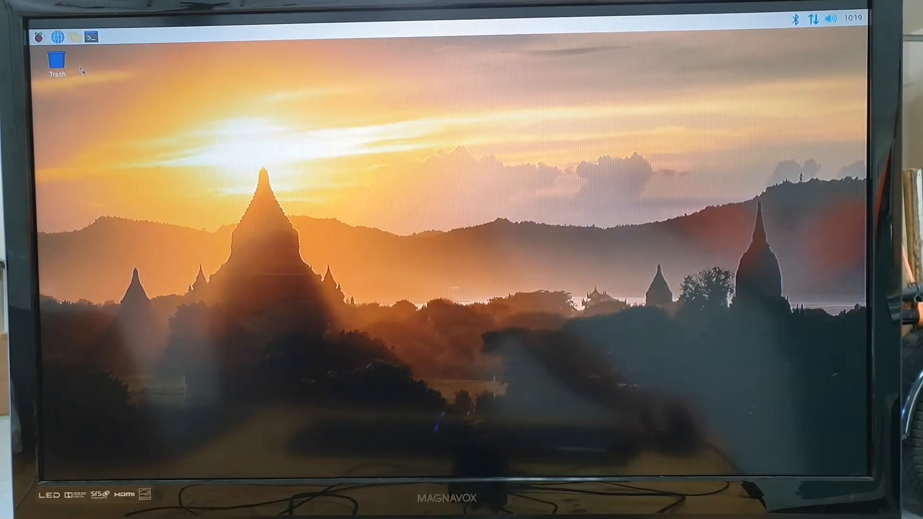
{"action": "left_click", "coordinate": [38, 36]}
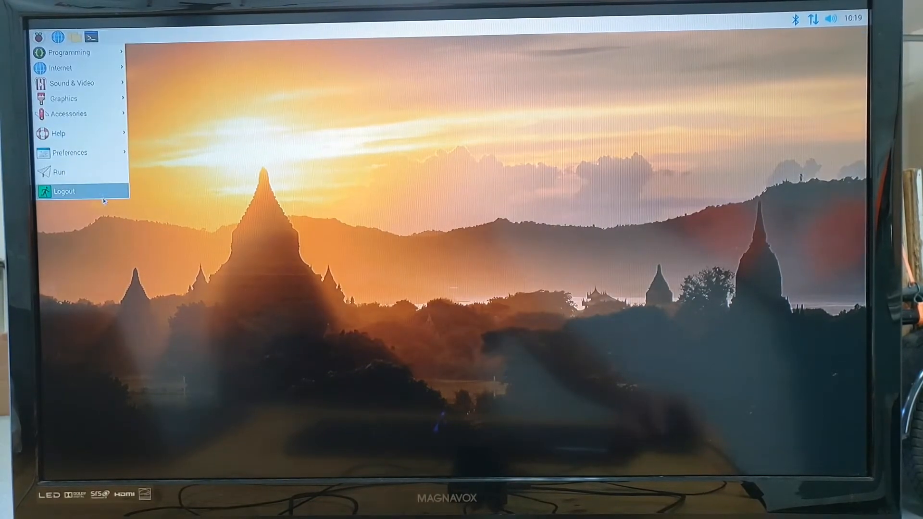
{"action": "left_click", "coordinate": [63, 192]}
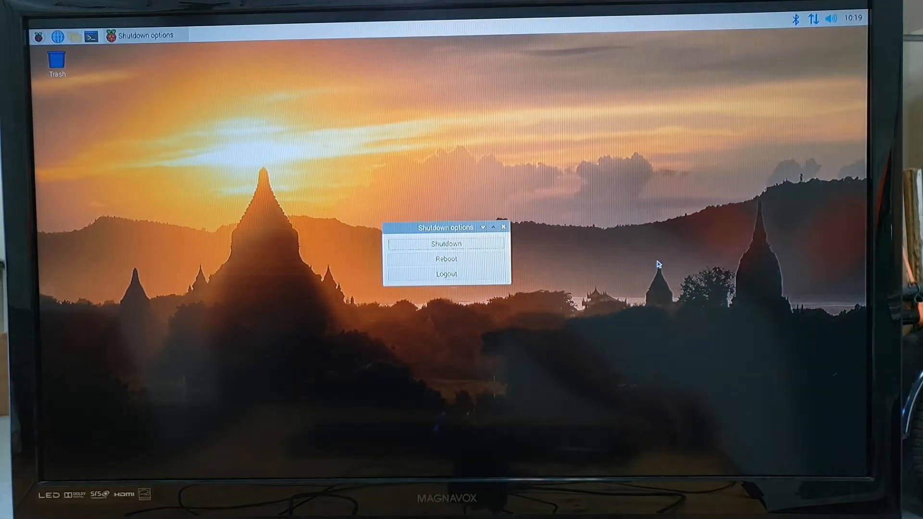